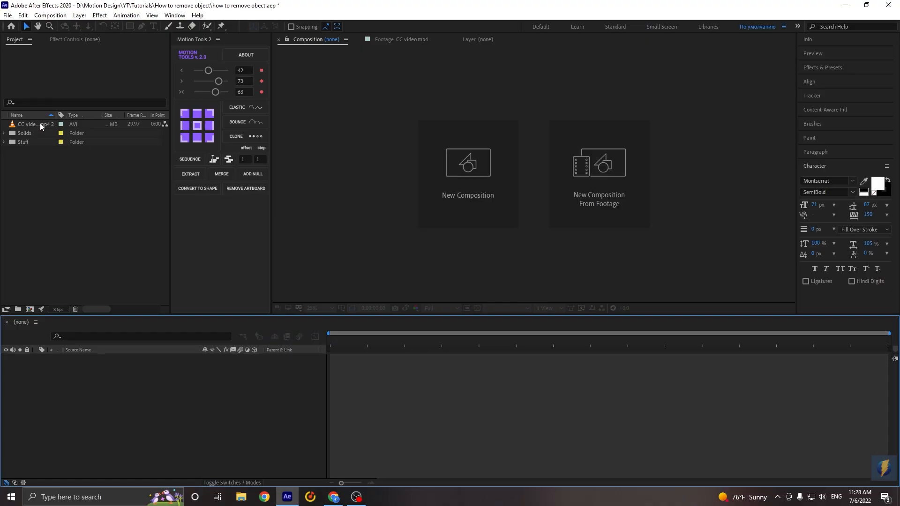
Create a 1080×1920 composition from the street clip and set its duration to 0:00:05:00.
left_click(30, 125)
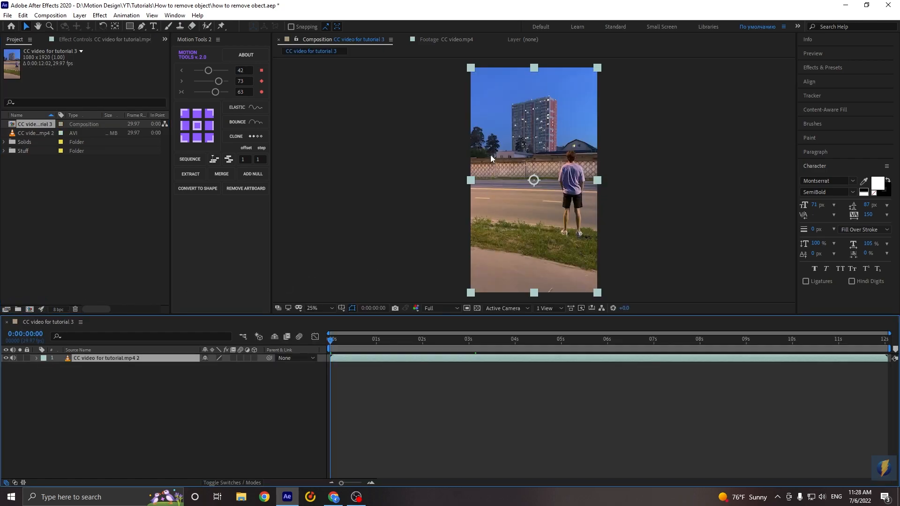
mouse_move(339, 334)
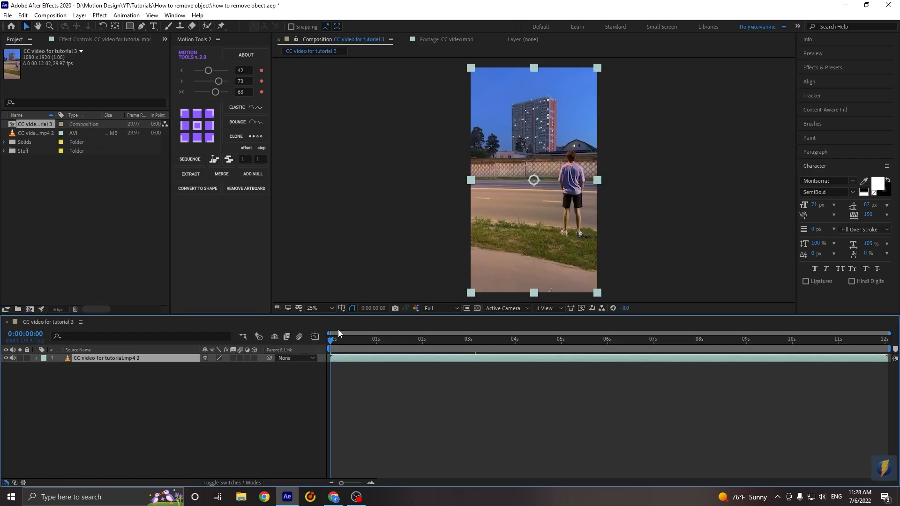
left_click(49, 15)
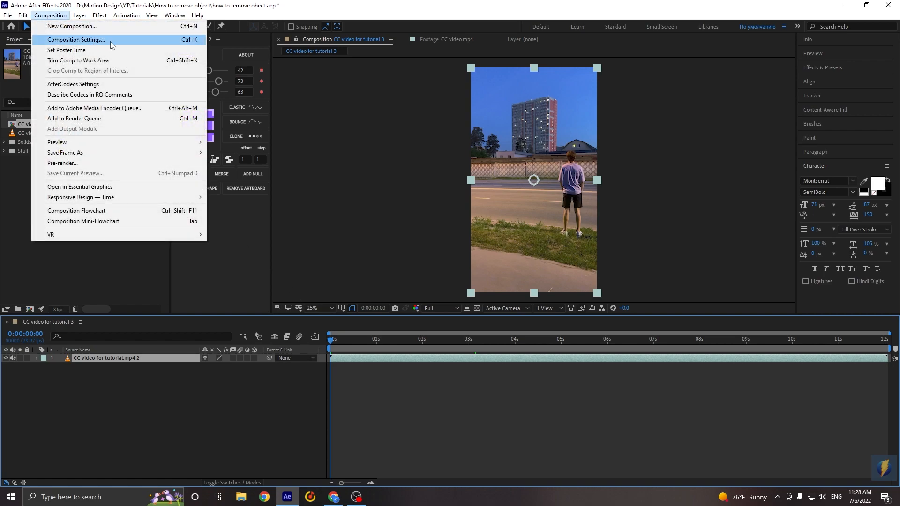
left_click(75, 39)
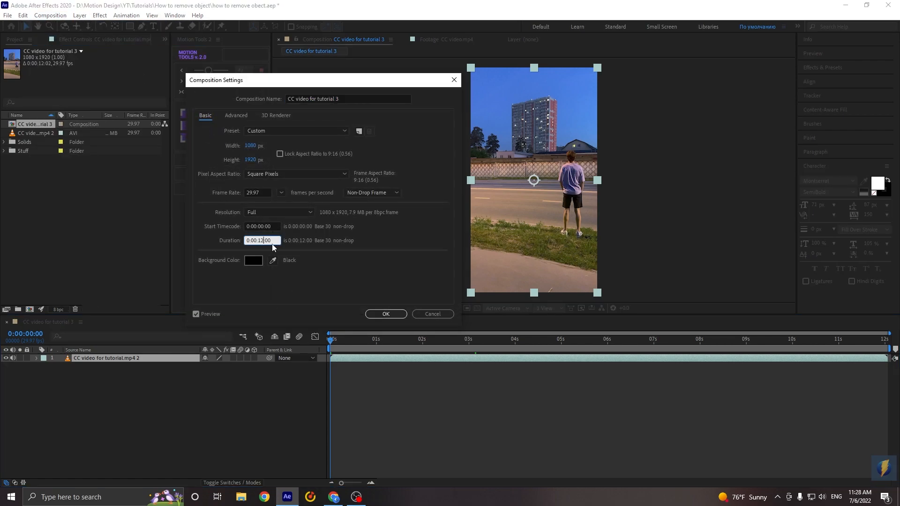
left_click(386, 314)
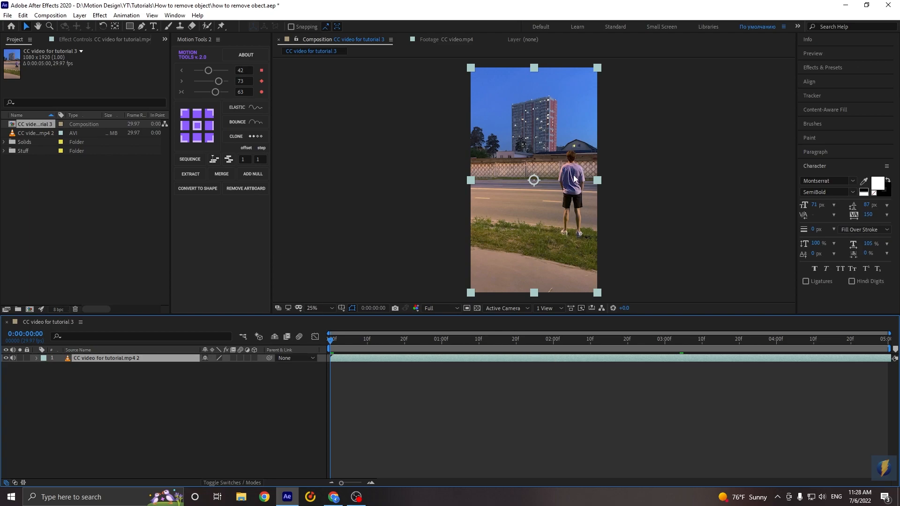
left_click(313, 309)
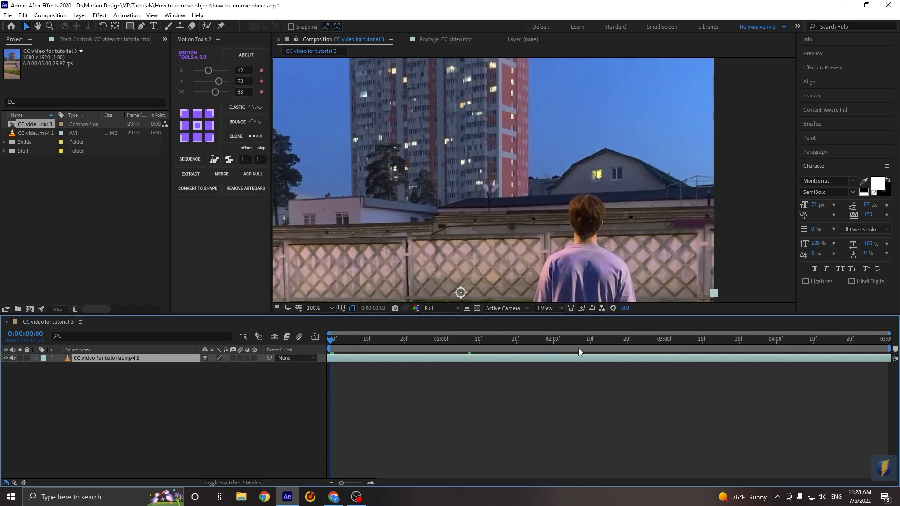
left_click(892, 338)
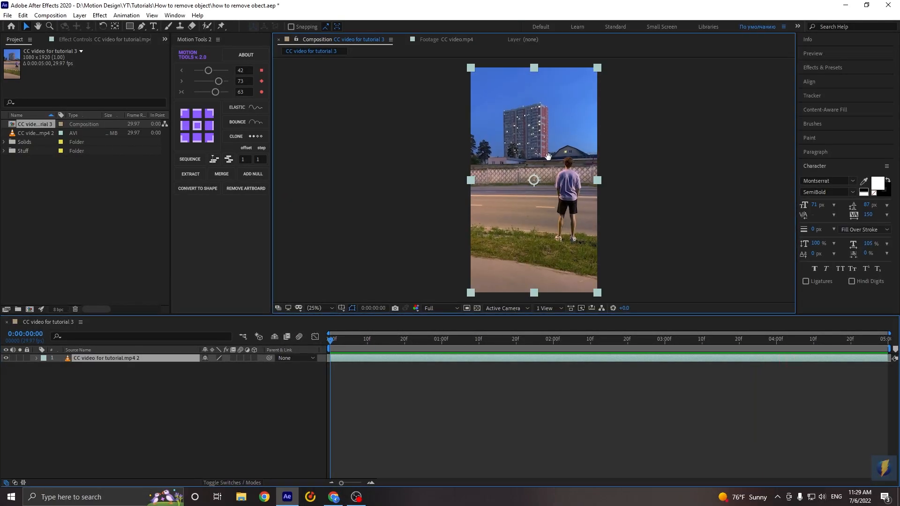
Draw a closed Pen mask around the tall building's upper part and reveal Mask 1.
left_click(315, 309)
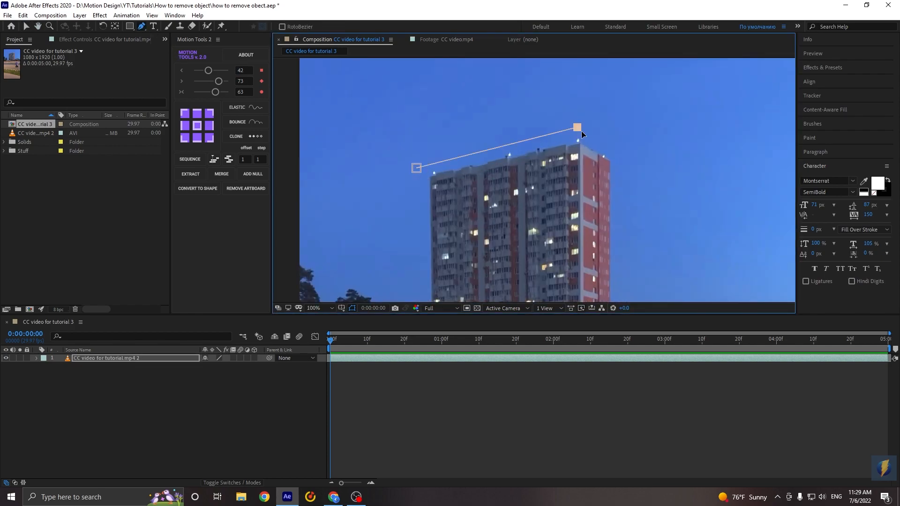
left_click(313, 308)
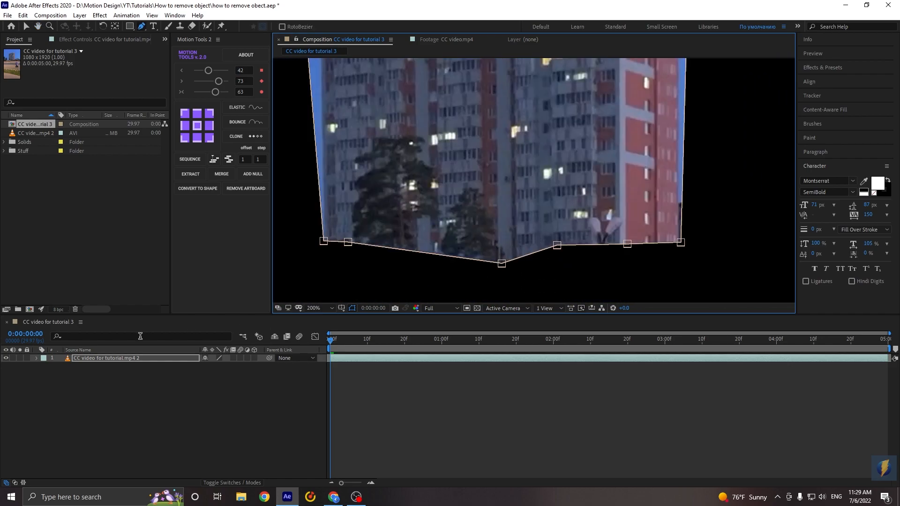
left_click(36, 358)
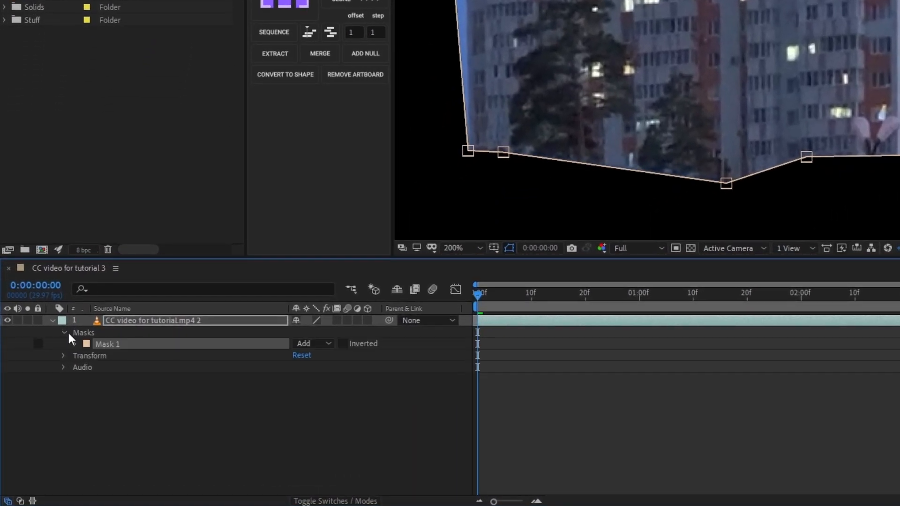
Set Mask 1's mode to None and enable Mask Path keyframing.
left_click(313, 344)
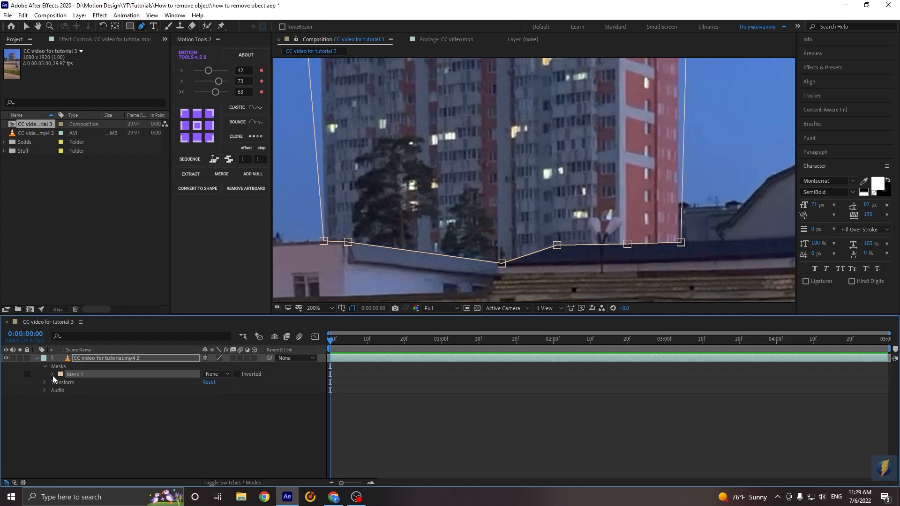
left_click(52, 375)
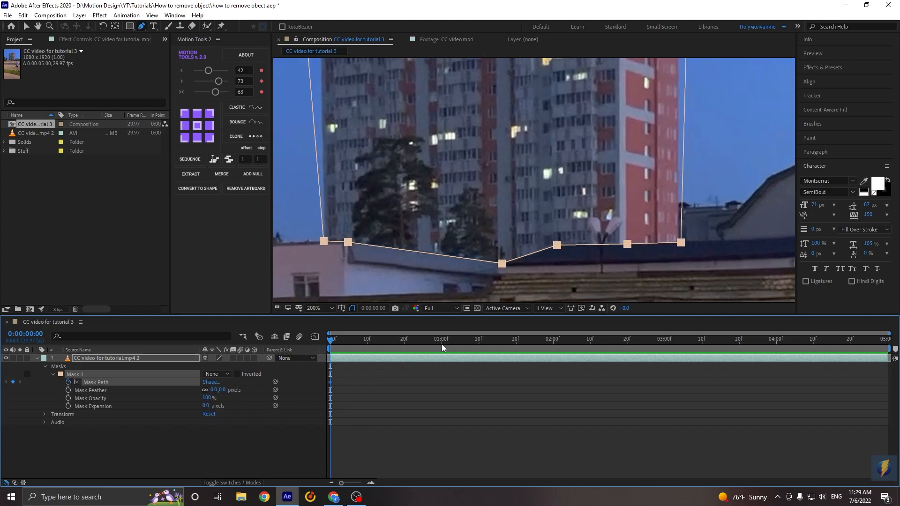
left_click(442, 348)
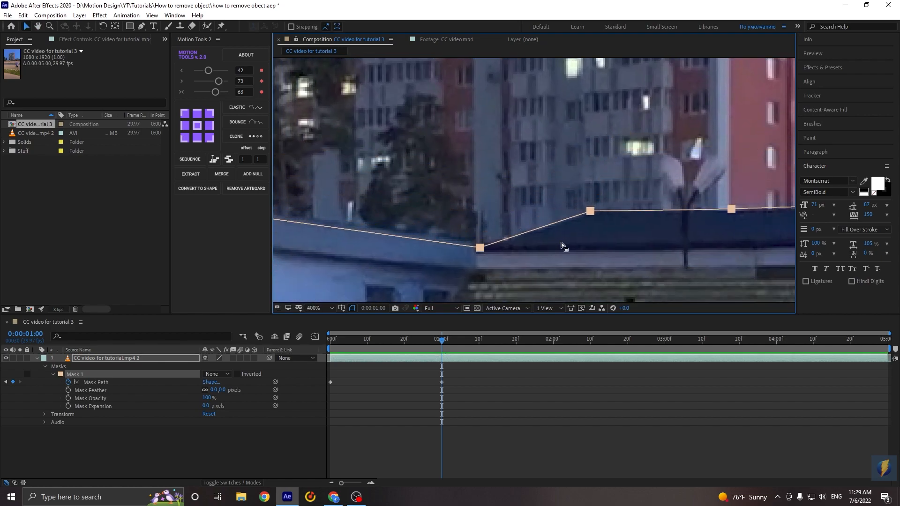
Reshape the mask at later frames so its points follow the rooftop corners.
left_click(552, 339)
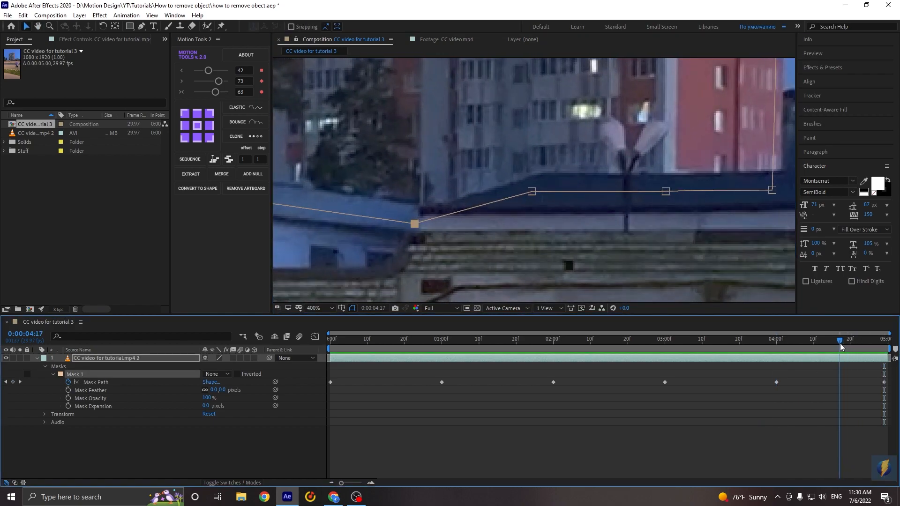
left_click(314, 308)
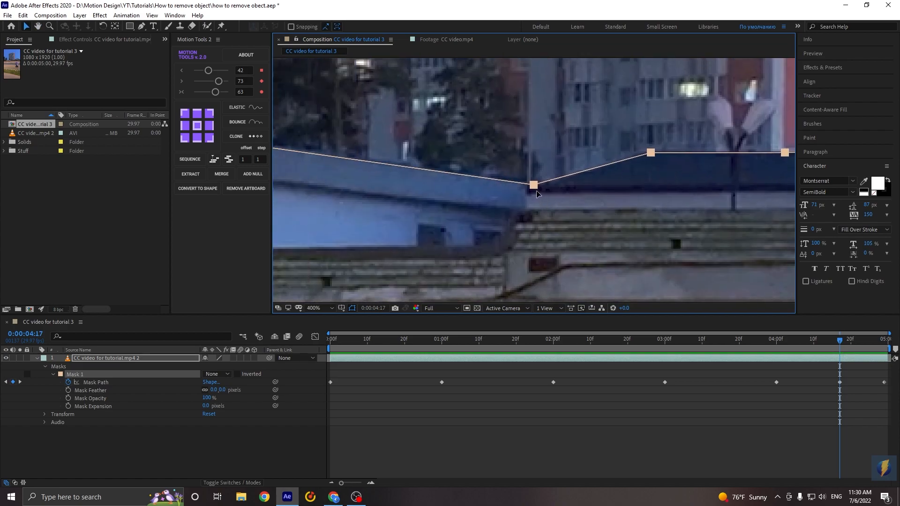
left_click(691, 339)
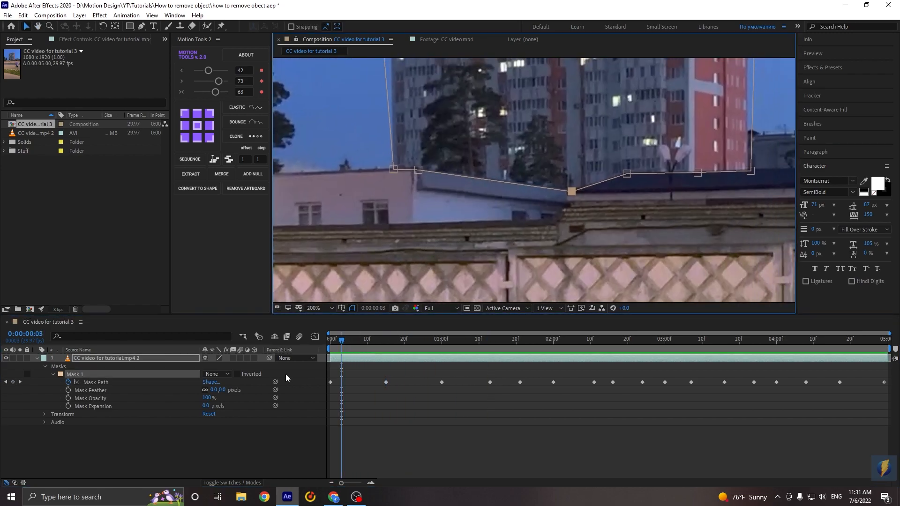
Change Mask 1's mode from None to Subtract to cut out the building.
left_click(215, 374)
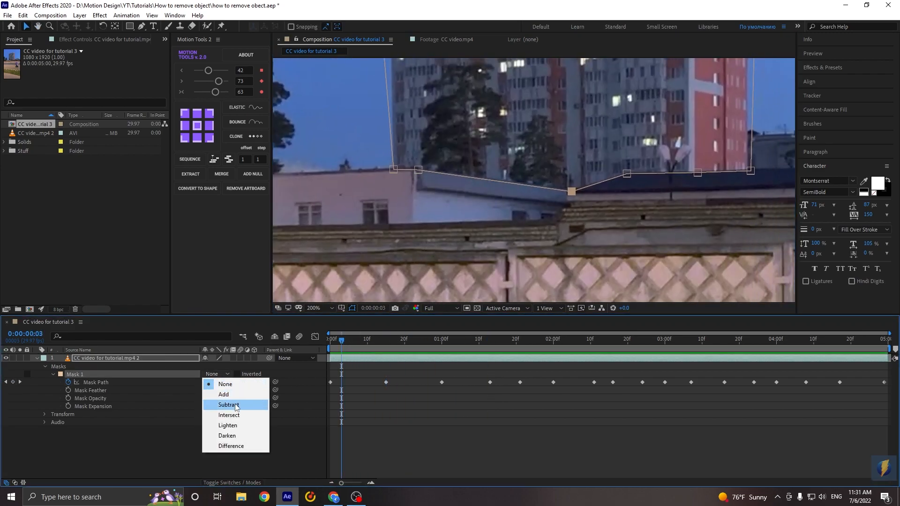
left_click(228, 404)
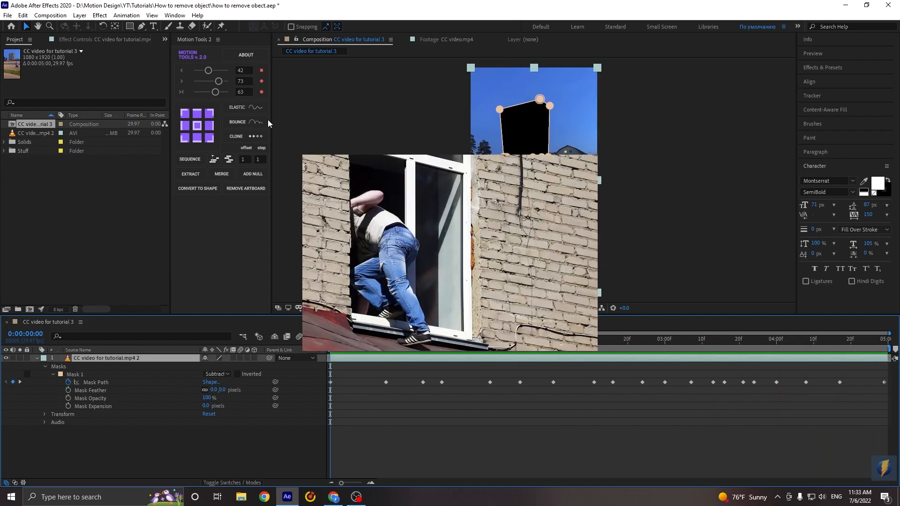
Open the Content-Aware Fill panel with Object fill method and Work Area range.
left_click(175, 15)
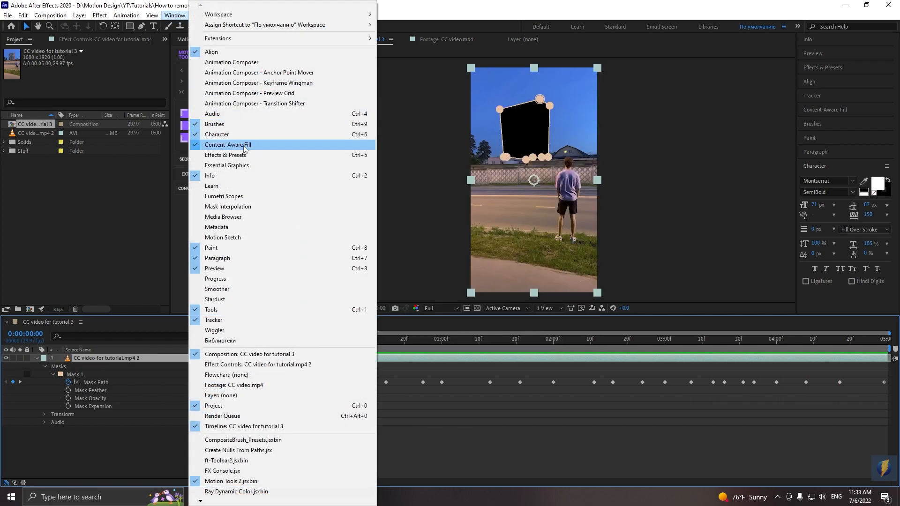
mouse_move(839, 128)
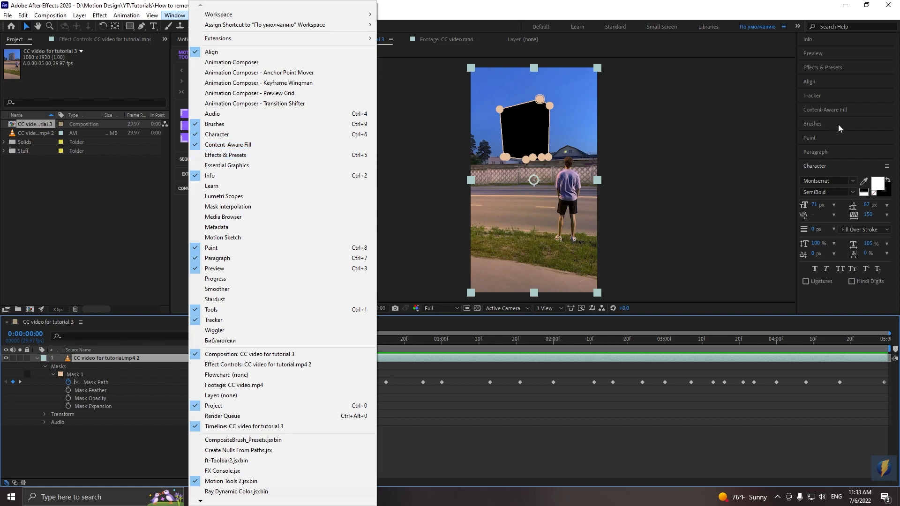
left_click(228, 143)
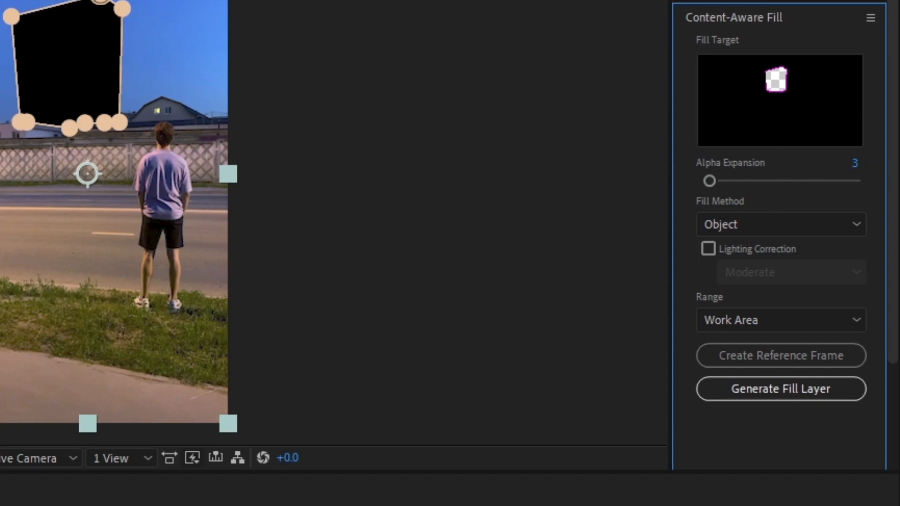
mouse_move(855, 172)
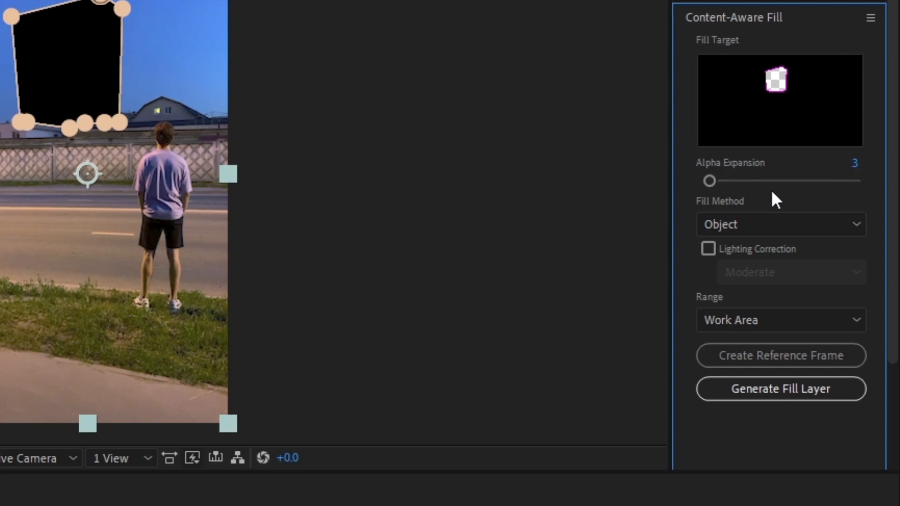
left_click(780, 224)
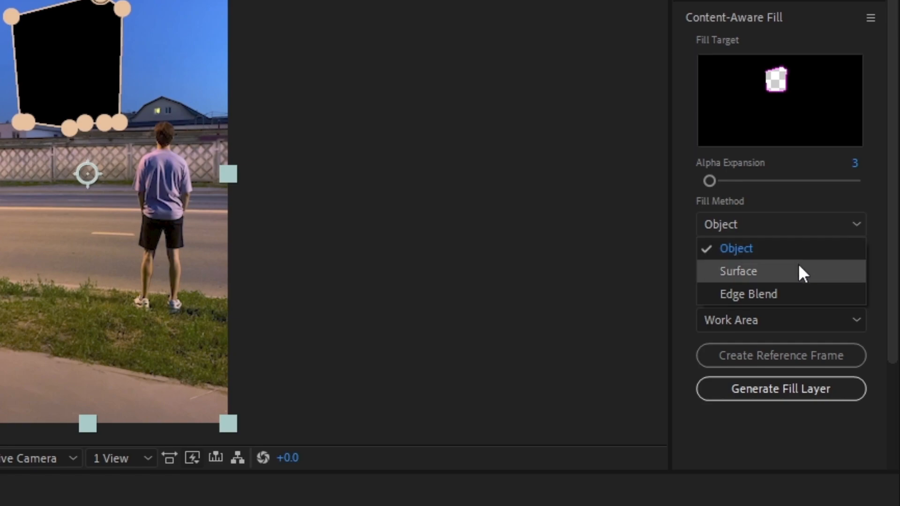
left_click(737, 248)
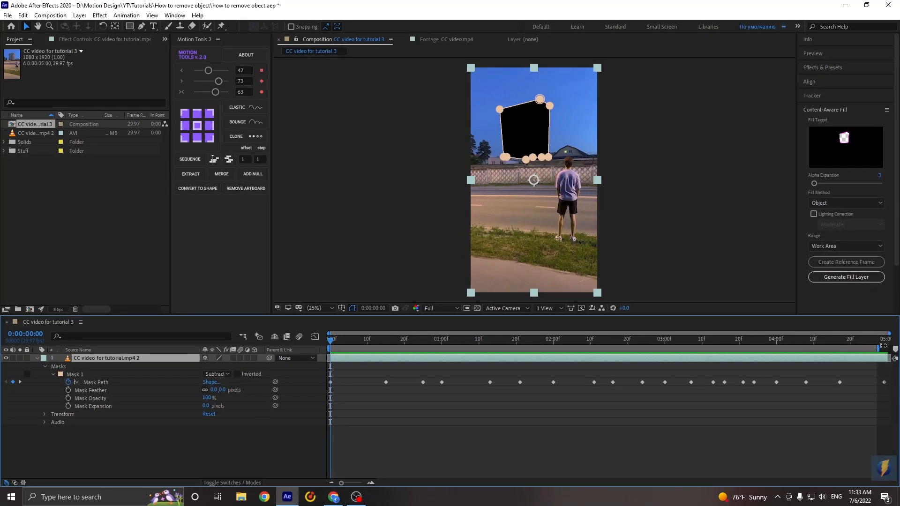
left_click(845, 246)
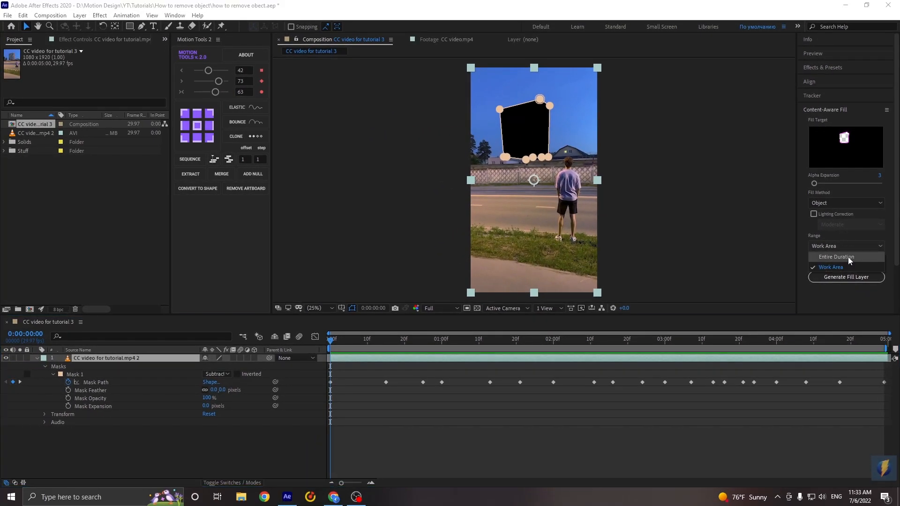
left_click(831, 267)
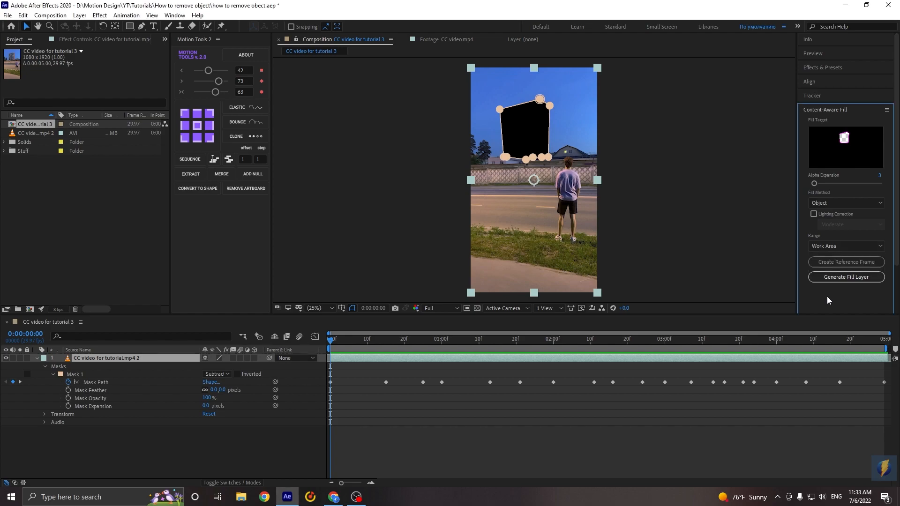
mouse_move(845, 276)
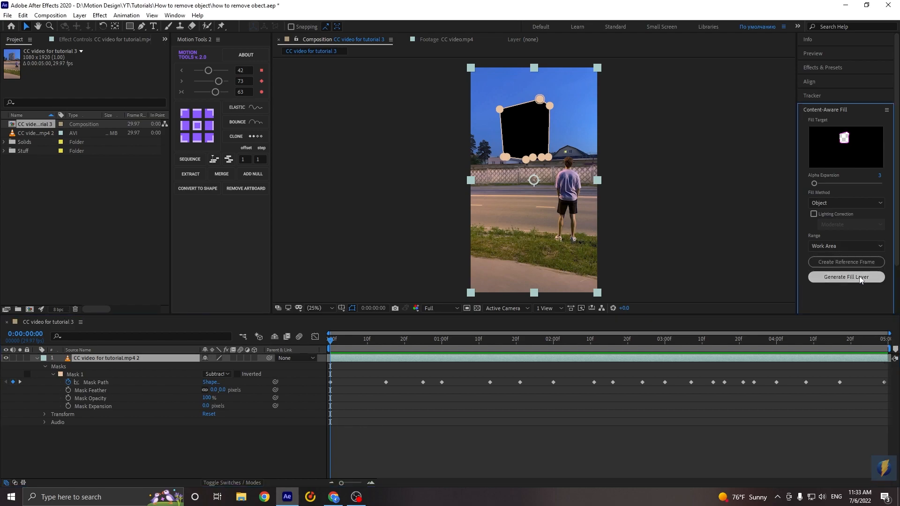
Generate the fill layer and zoom in to inspect the filled sky.
left_click(844, 277)
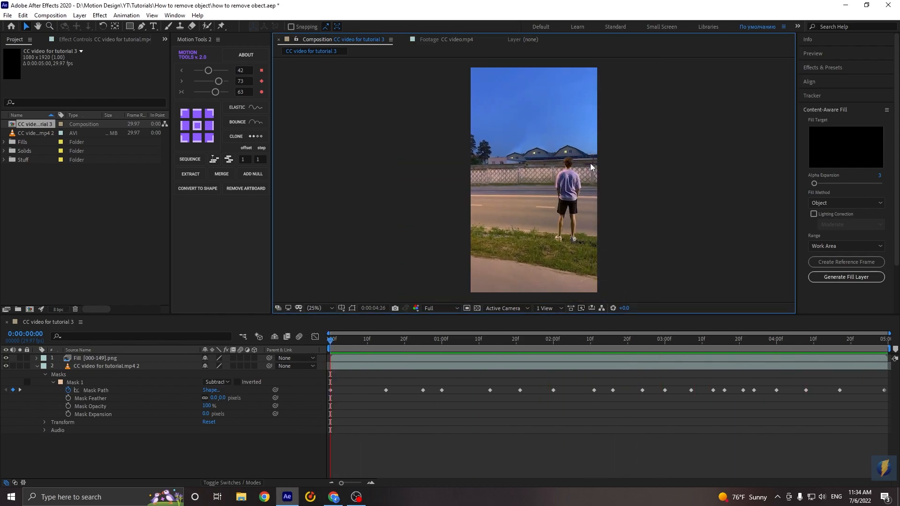
left_click(562, 338)
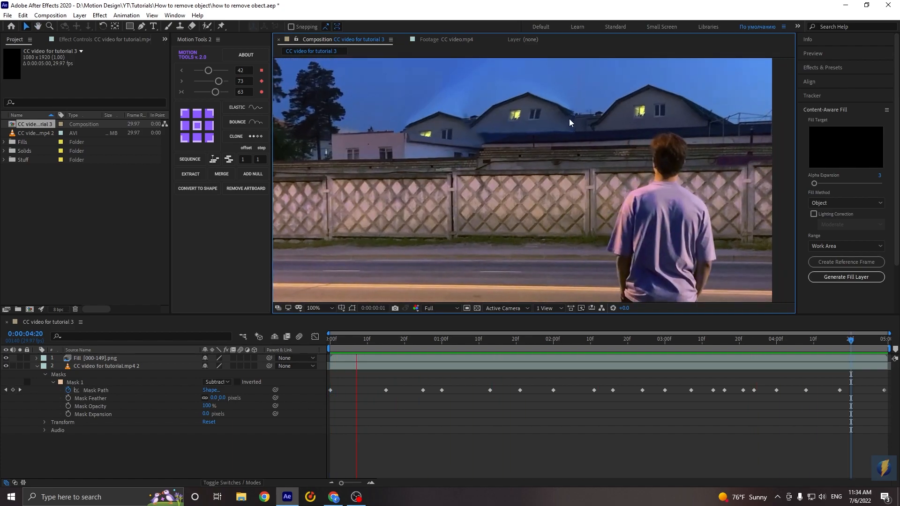
left_click(556, 348)
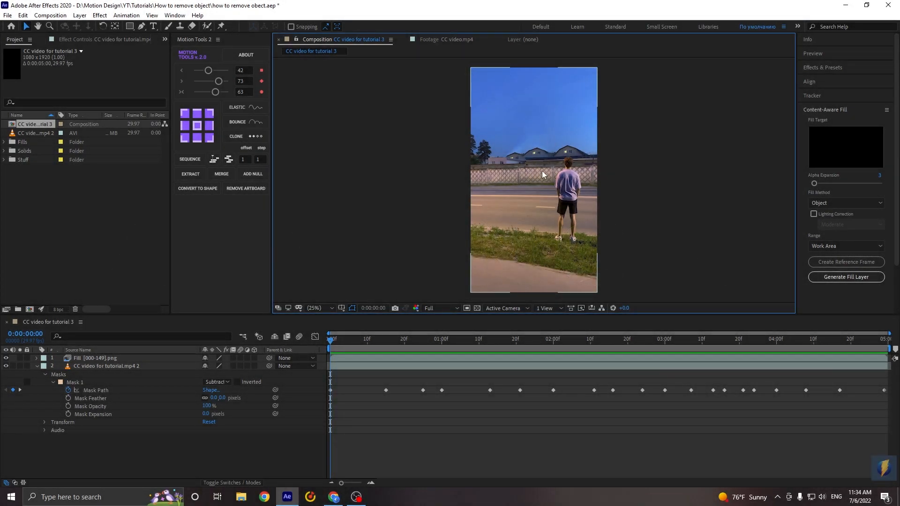
left_click(315, 309)
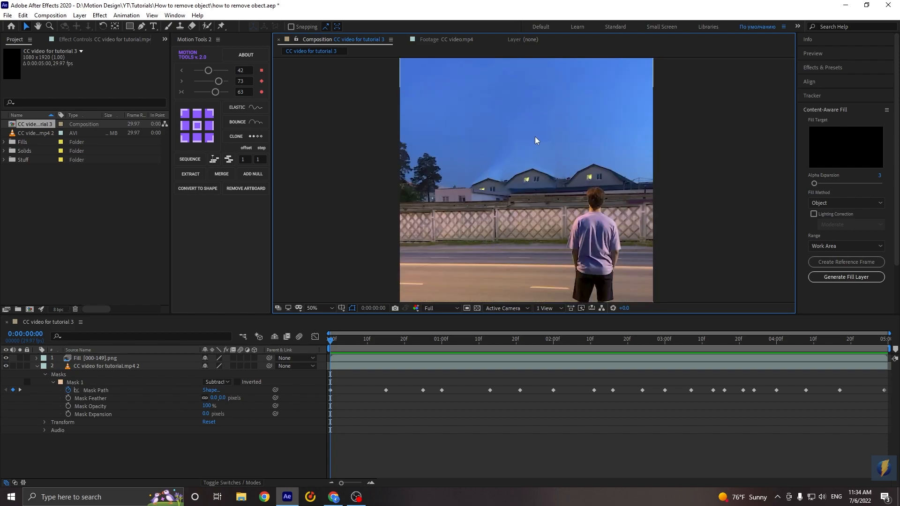
mouse_move(527, 115)
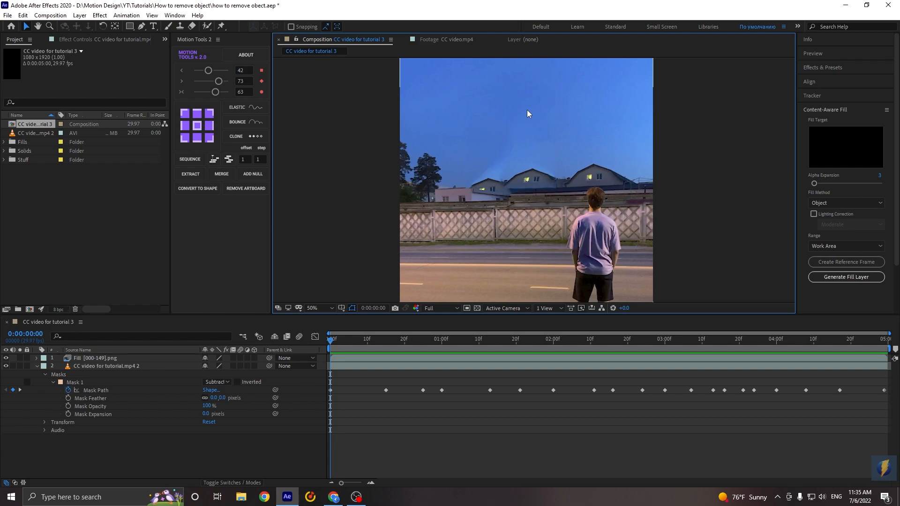
mouse_move(845, 261)
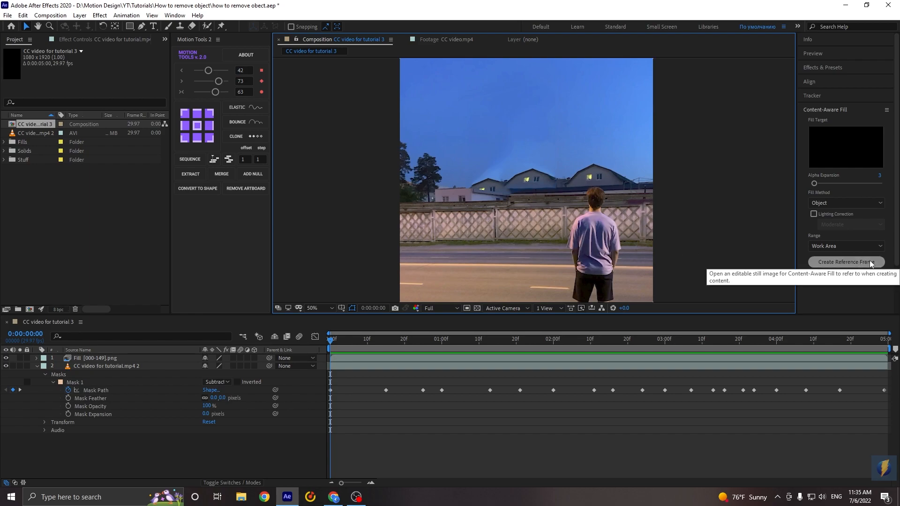
Create a reference frame and clone-paint sky over leftover building edges in Photoshop.
left_click(844, 262)
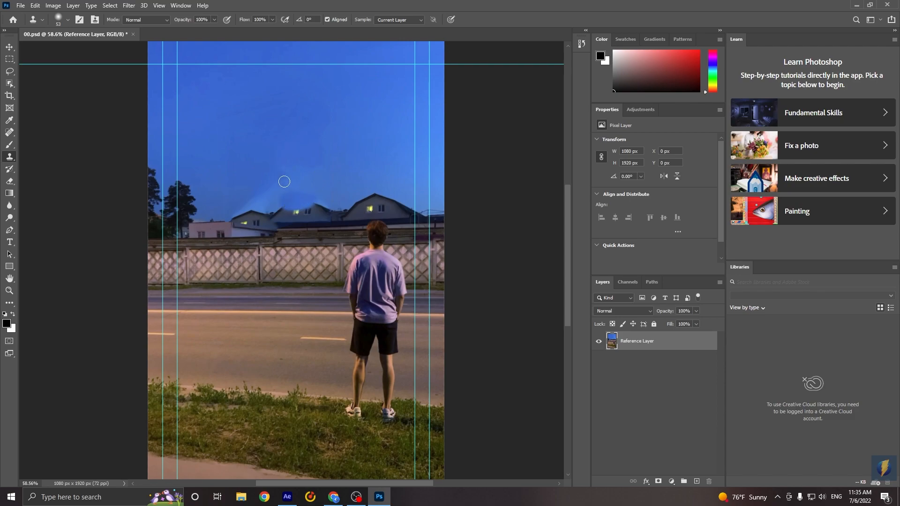
mouse_move(301, 172)
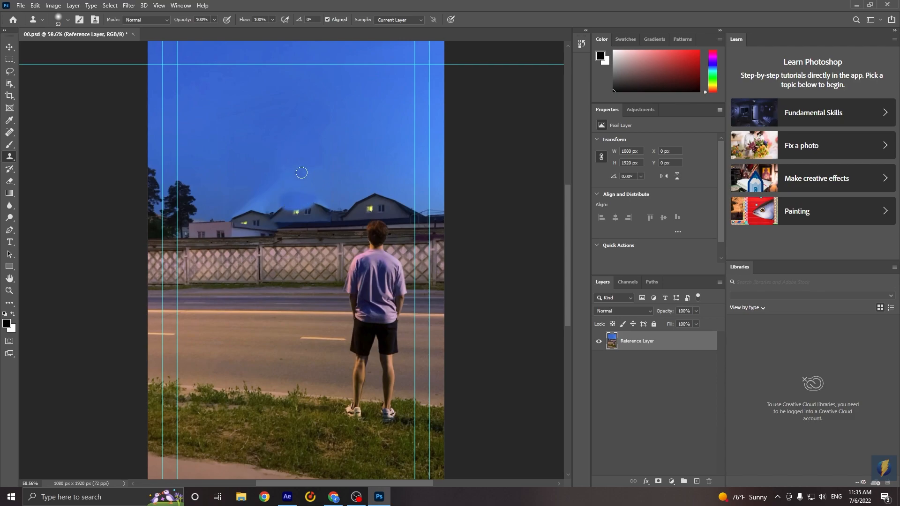
left_click(9, 46)
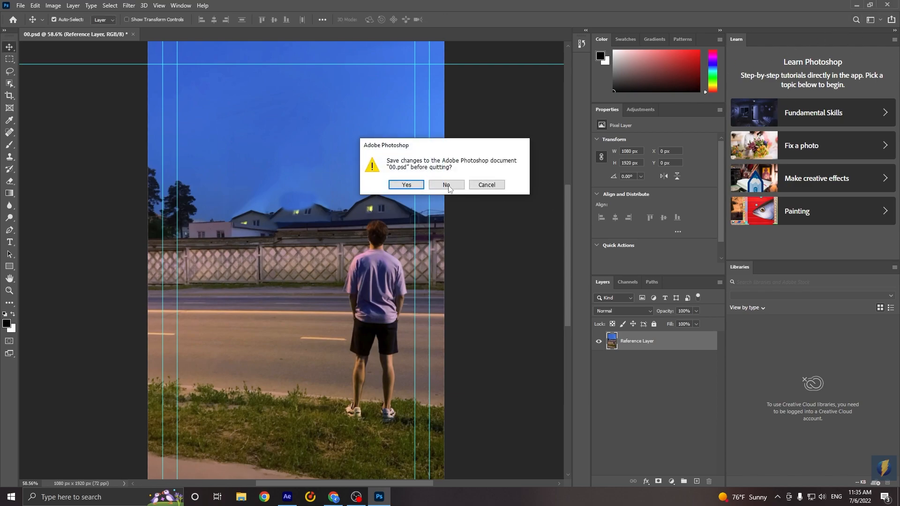
Quit Photoshop without saving and precompose the fill and video layers as 'Reference Frame'.
left_click(445, 184)
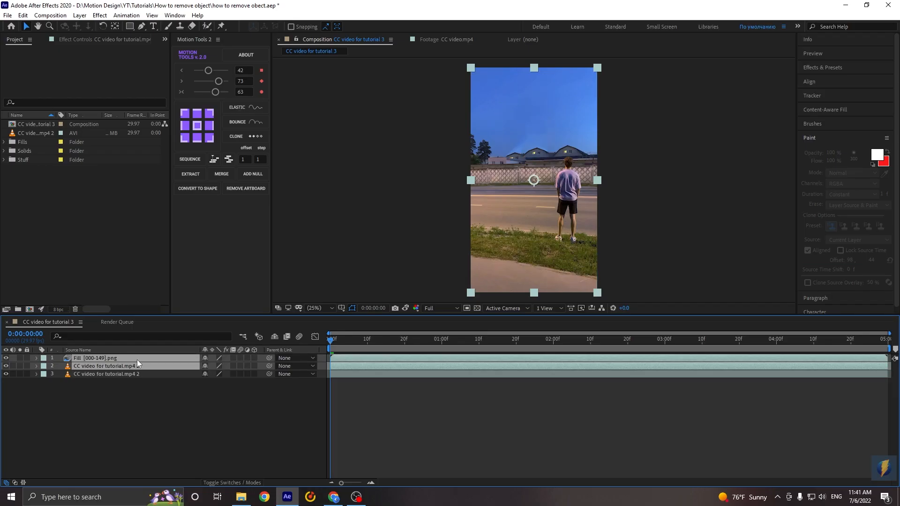
right_click(120, 366)
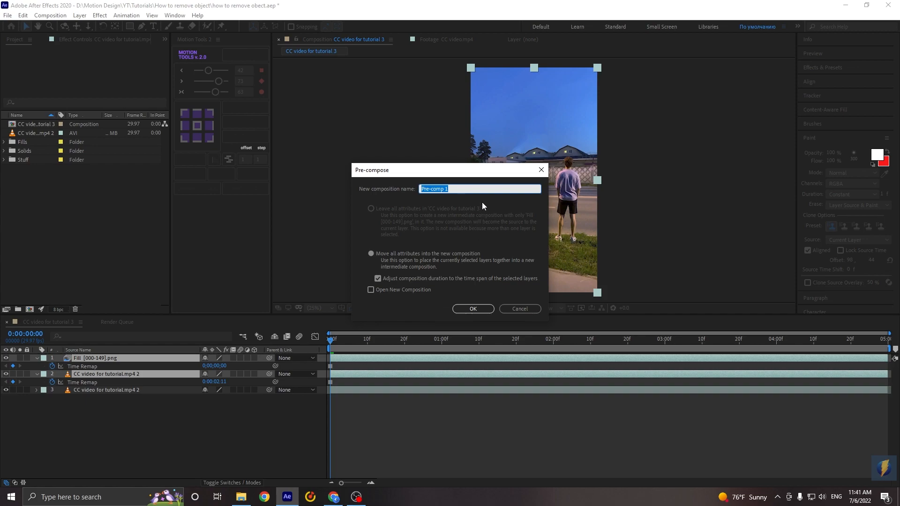
type("Refe")
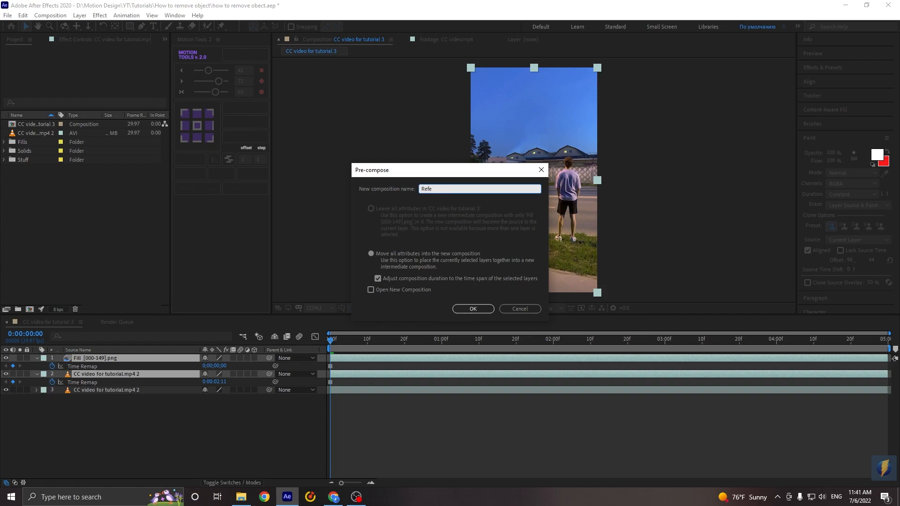
left_click(472, 309)
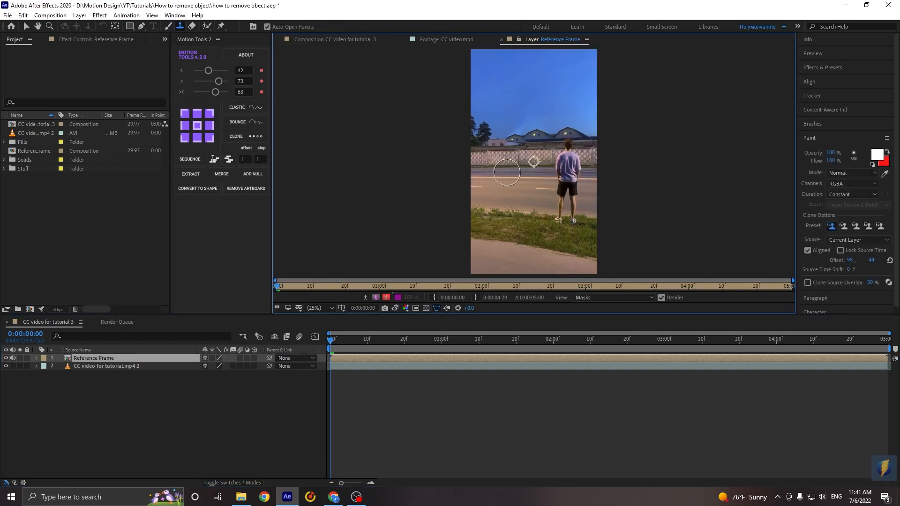
Clone-stamp over the building remains on the Reference Frame layer with a small hard brush.
left_click(315, 308)
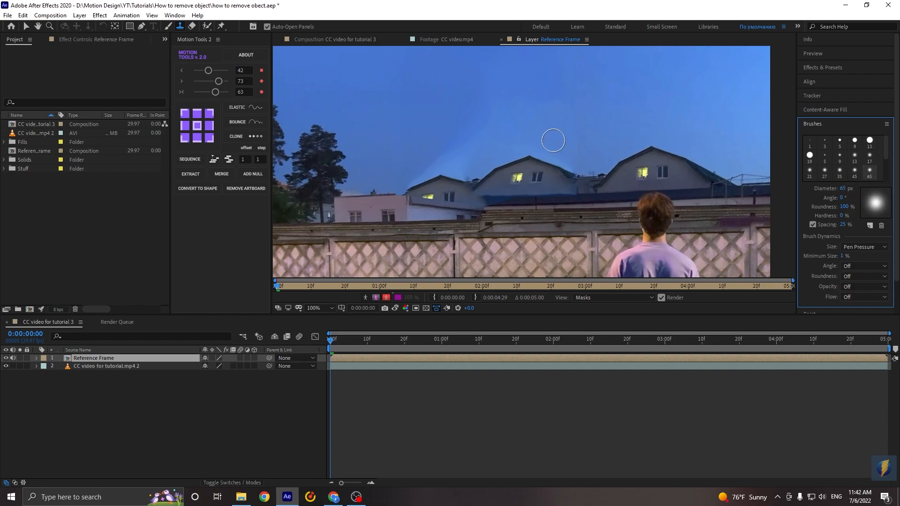
mouse_move(432, 140)
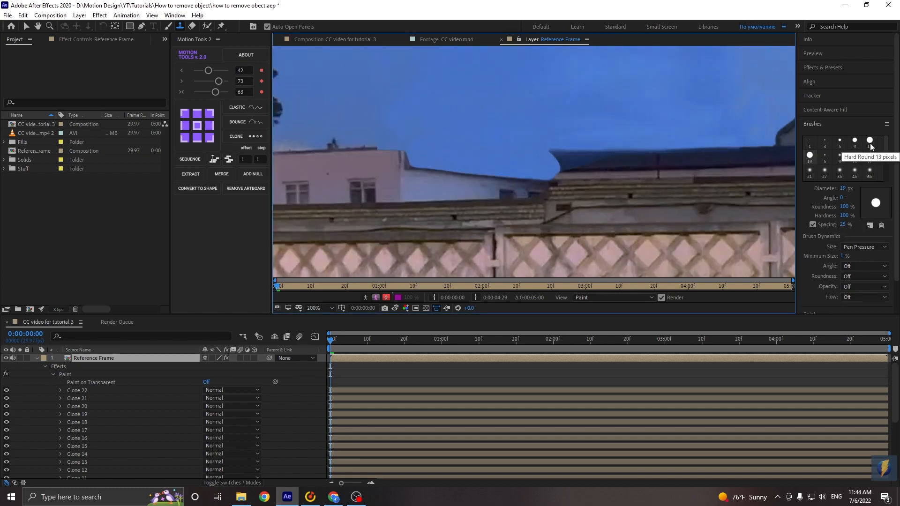
left_click(315, 309)
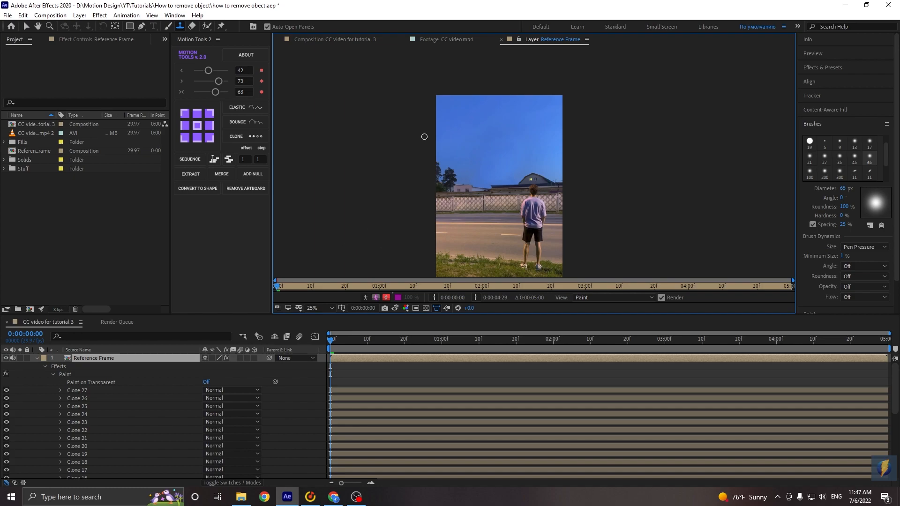
Hide Reference Frame, set Mask 1 to Add, and precompose the video as 'Main'.
left_click(336, 39)
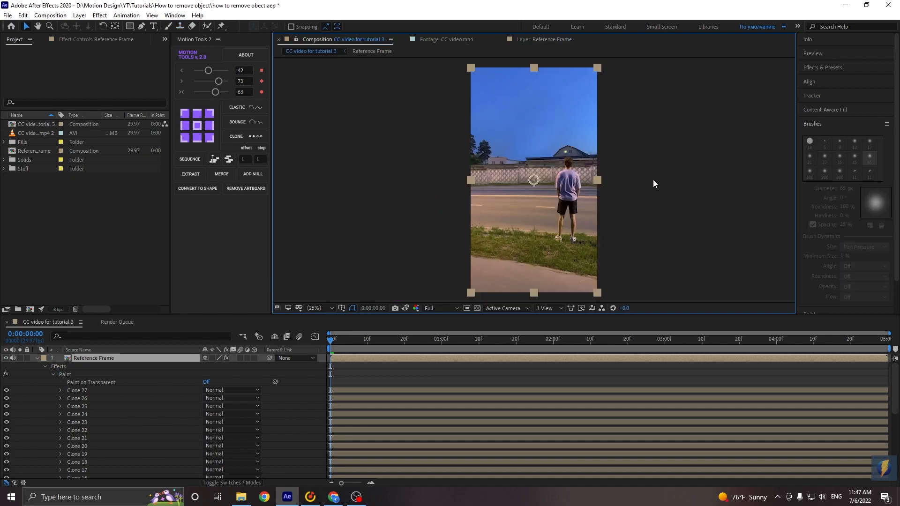
mouse_move(437, 306)
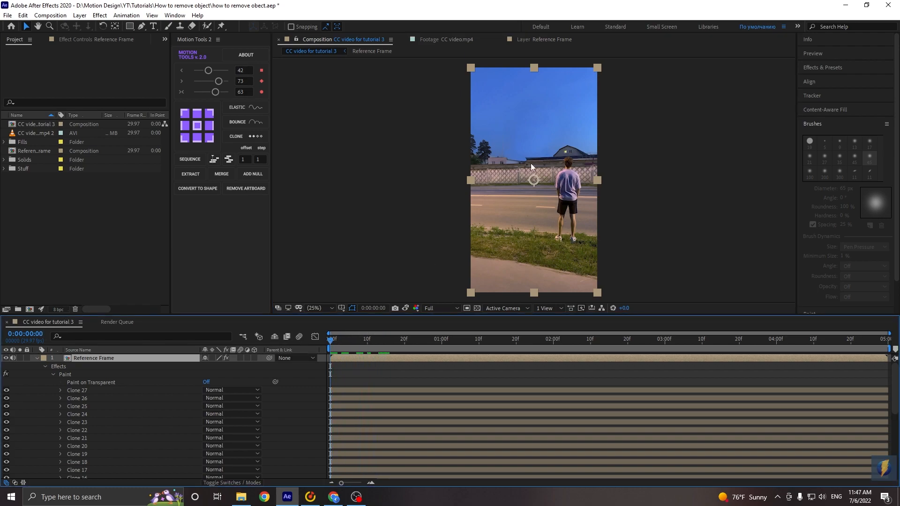
left_click(36, 358)
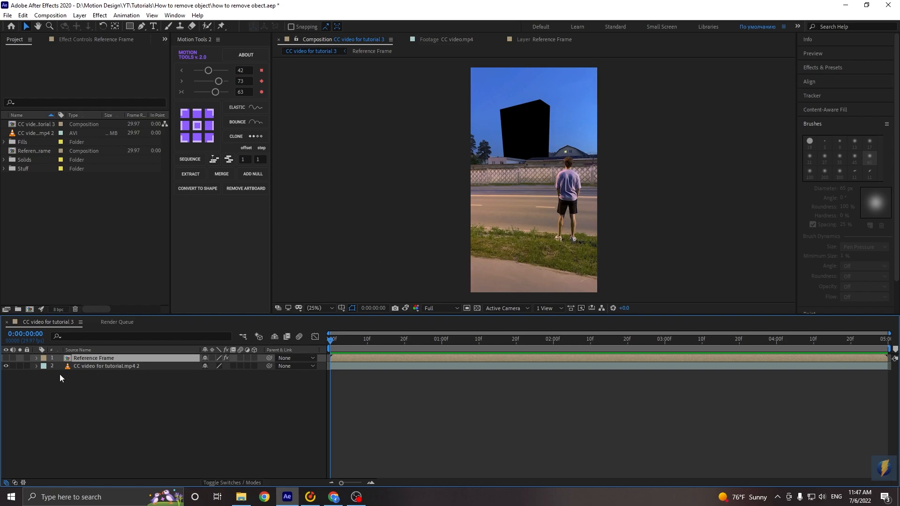
left_click(217, 381)
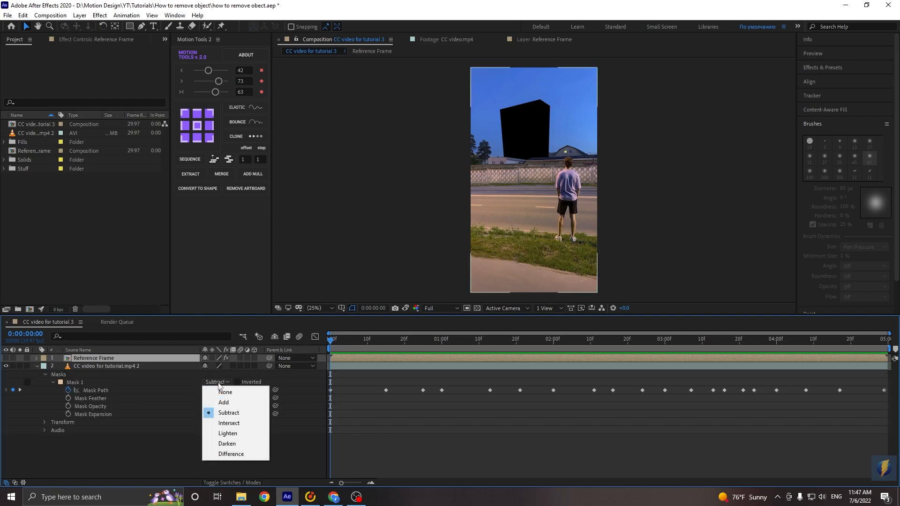
left_click(223, 401)
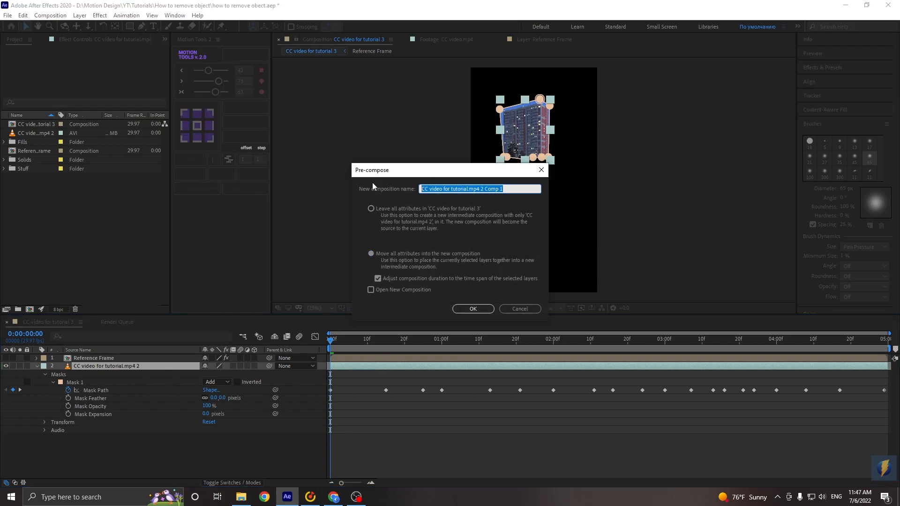
type("Main")
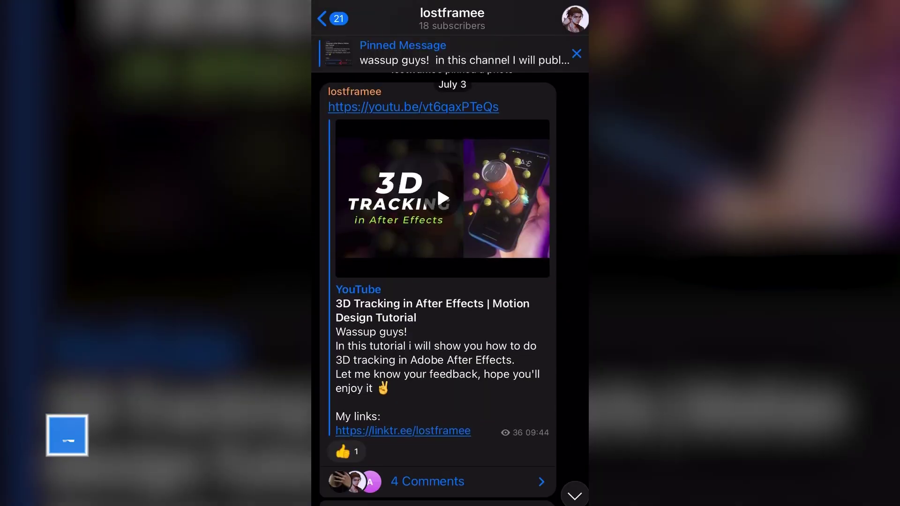
View the Telegram channel post linking the '3D Tracking in After Effects' tutorial.
left_click(427, 480)
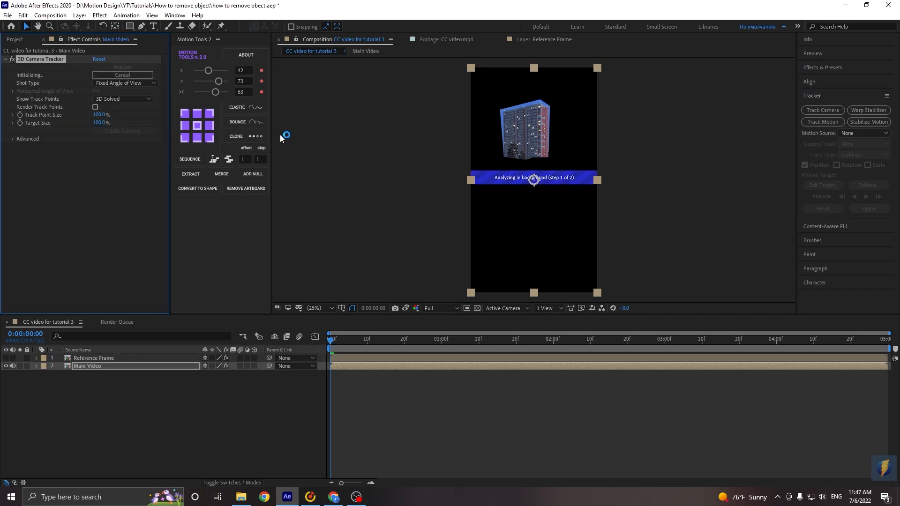
Turn on Detailed Analysis in the 3D Camera Tracker's Advanced settings for Main Video.
left_click(26, 139)
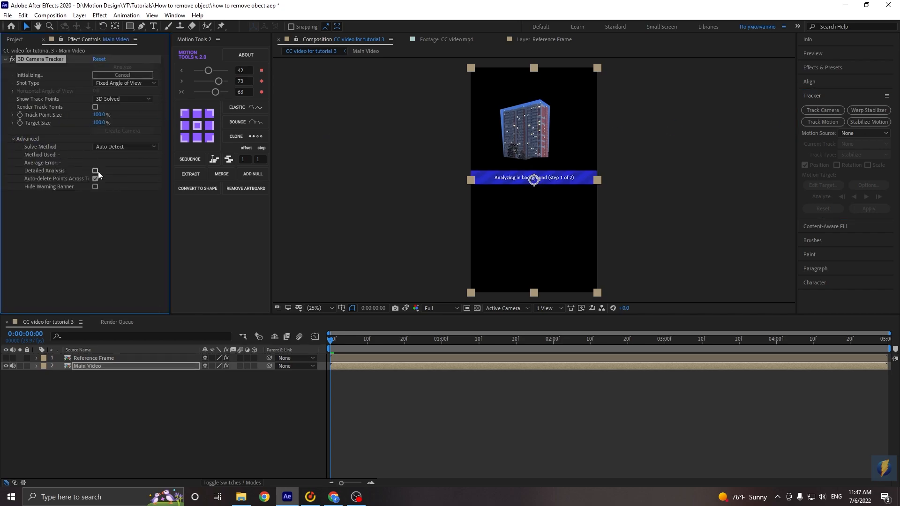
left_click(95, 170)
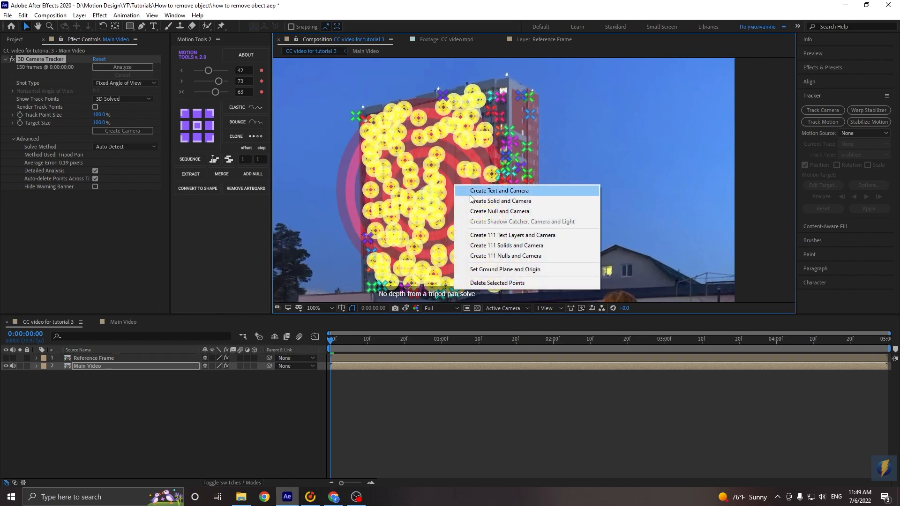
Create a tracked solid and camera, then parent Reference Frame to Track Solid 1 at 73% opacity.
left_click(499, 201)
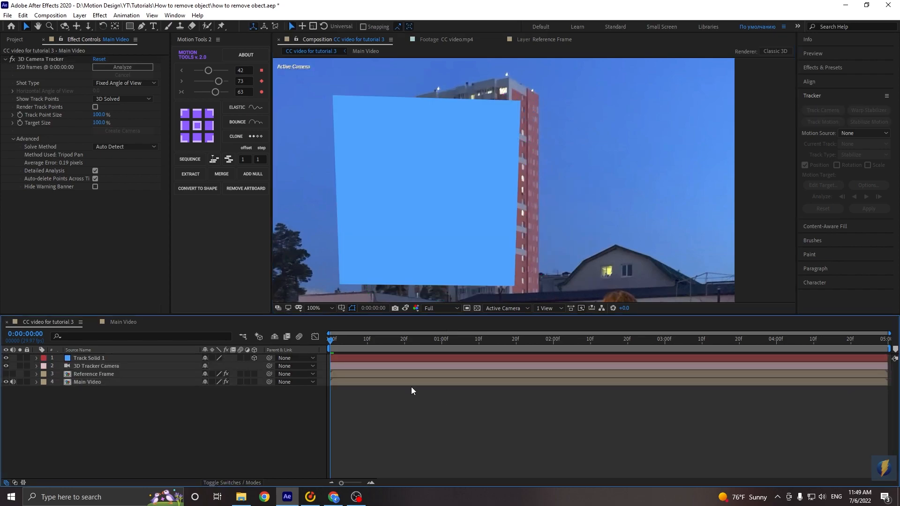
left_click(6, 358)
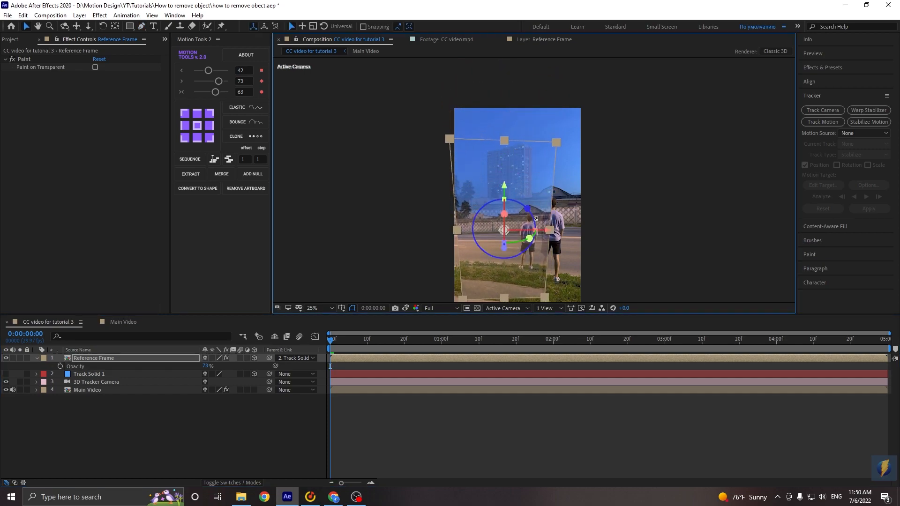
Restore Reference Frame's opacity to 100% over the aligned tracked footage.
left_click(36, 357)
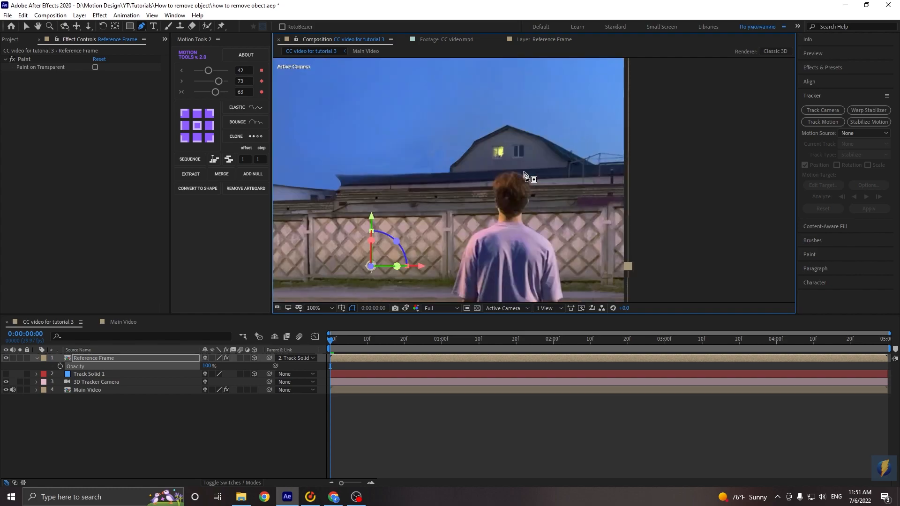
Mask Reference Frame along the rooftop line and enable Time Remapping on it.
left_click(822, 121)
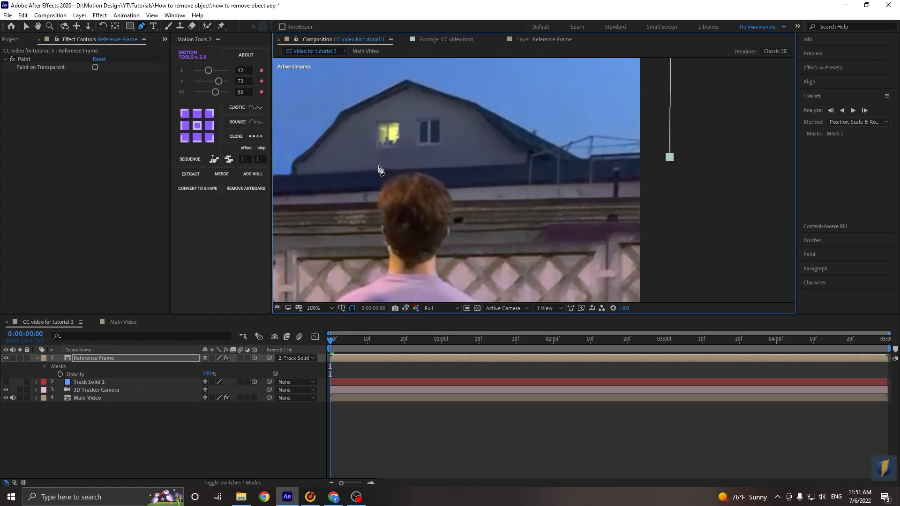
left_click(314, 309)
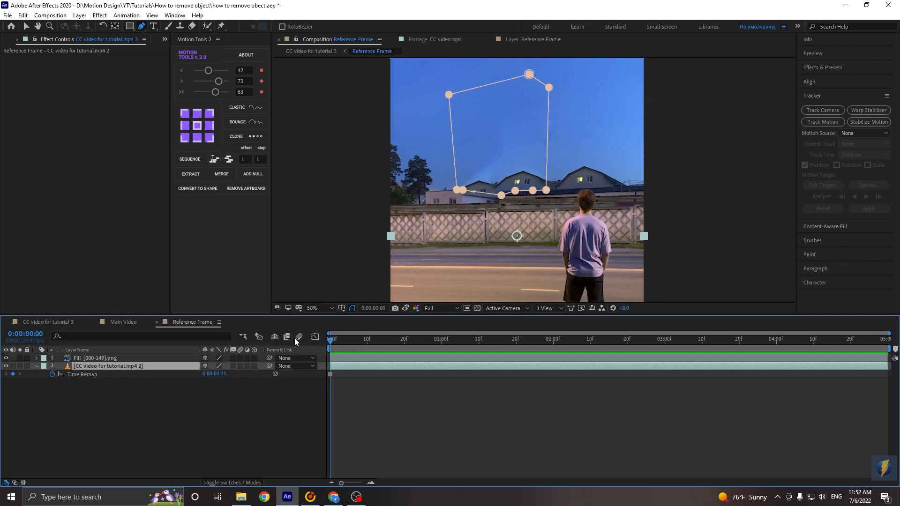
left_click(48, 321)
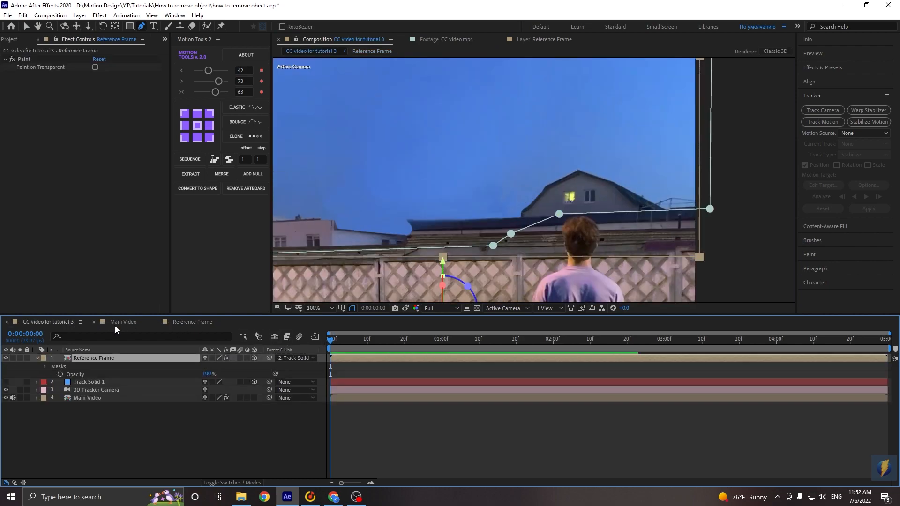
right_click(94, 357)
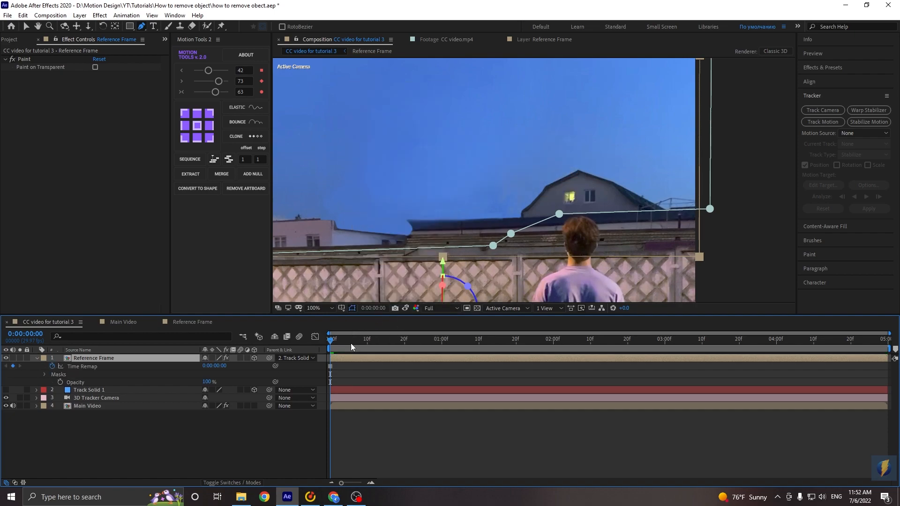
left_click(613, 338)
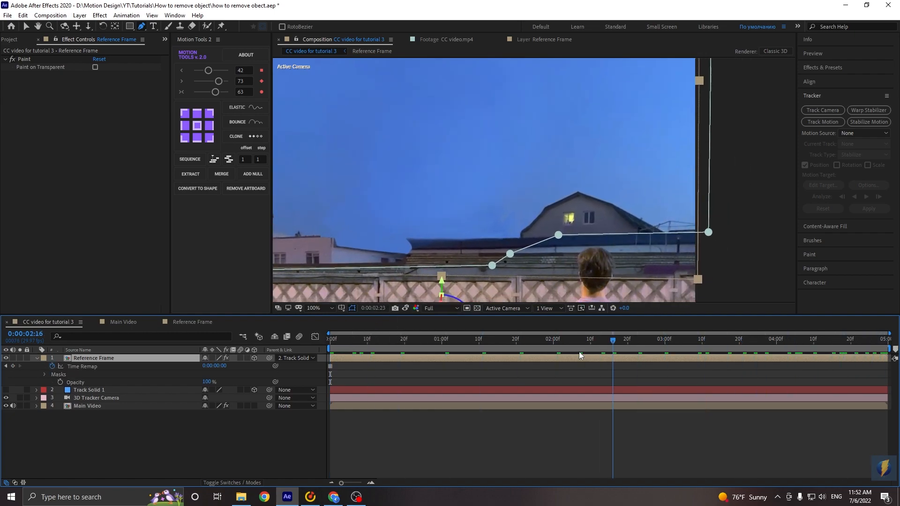